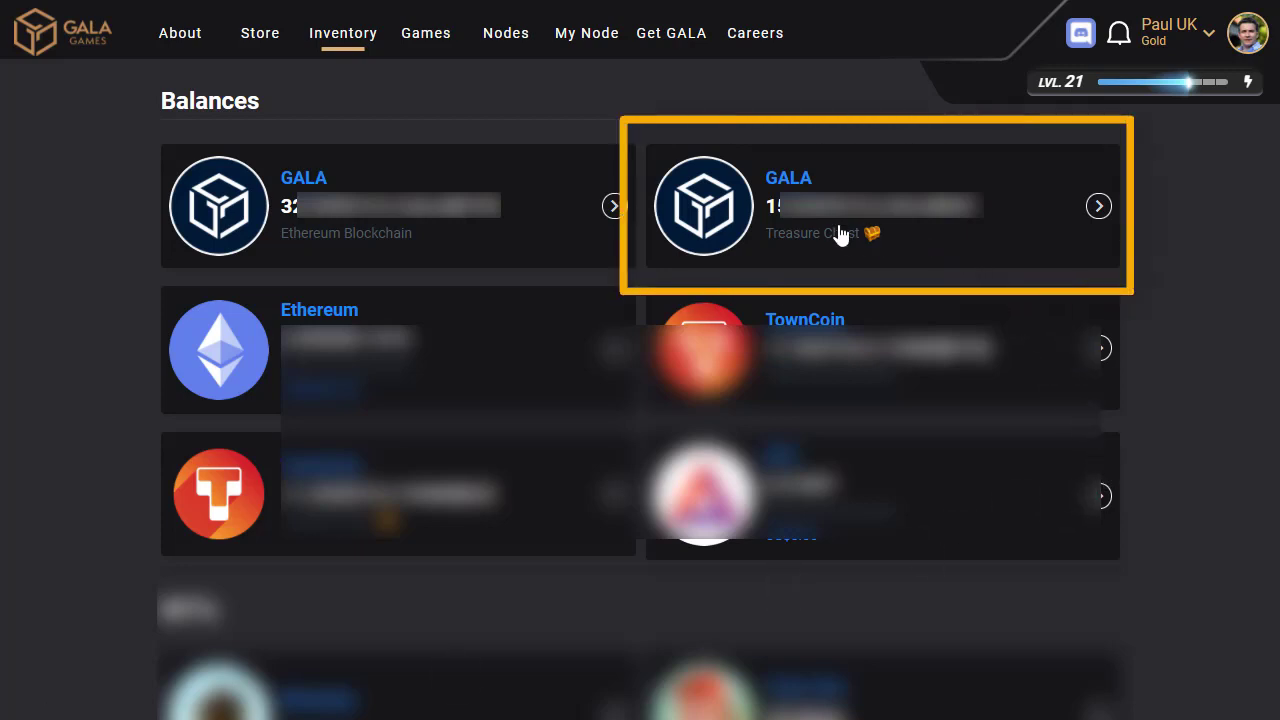
mouse_move(476, 233)
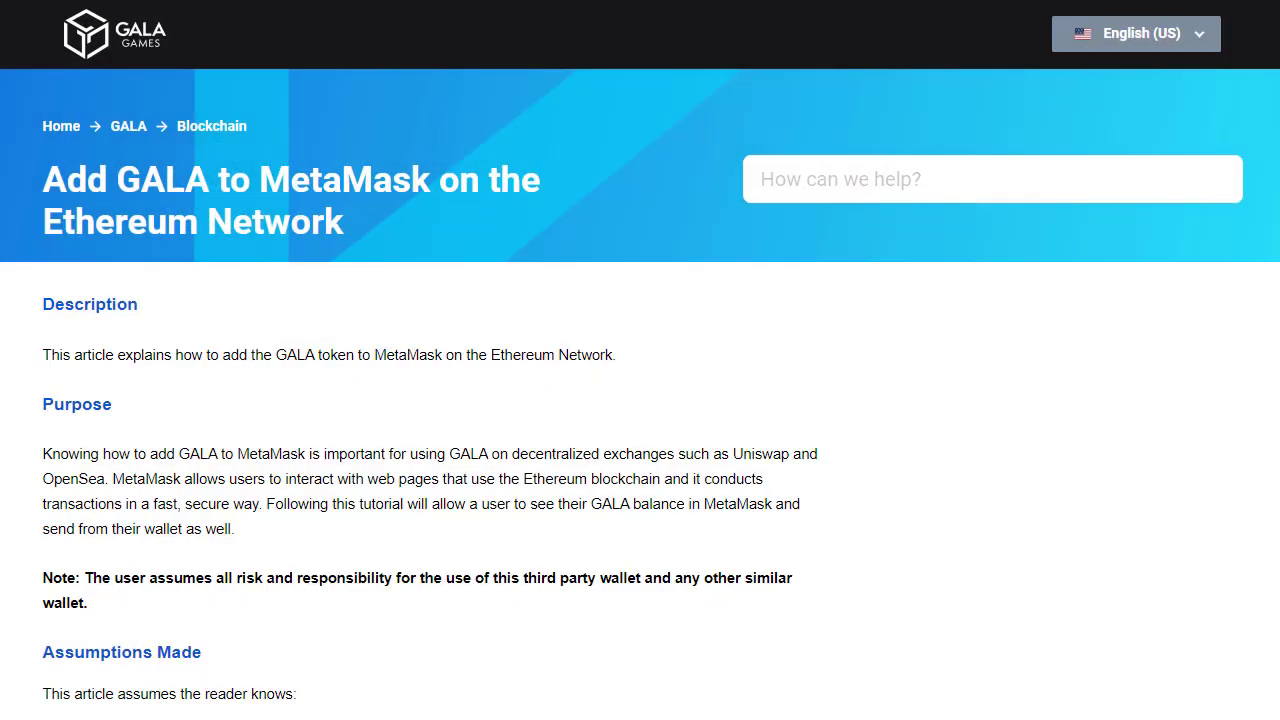
- Scroll the Gala support article down to step 4's GALA contract address
scroll(down, 3)
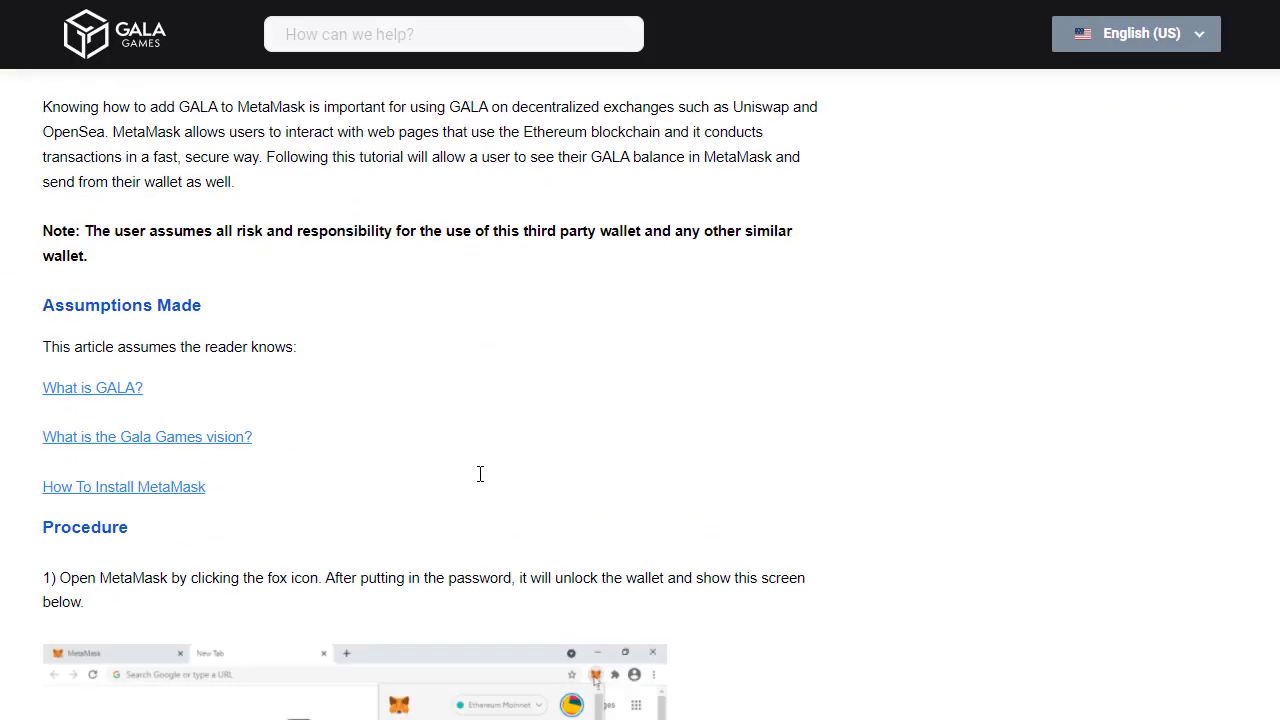
scroll(down, 3)
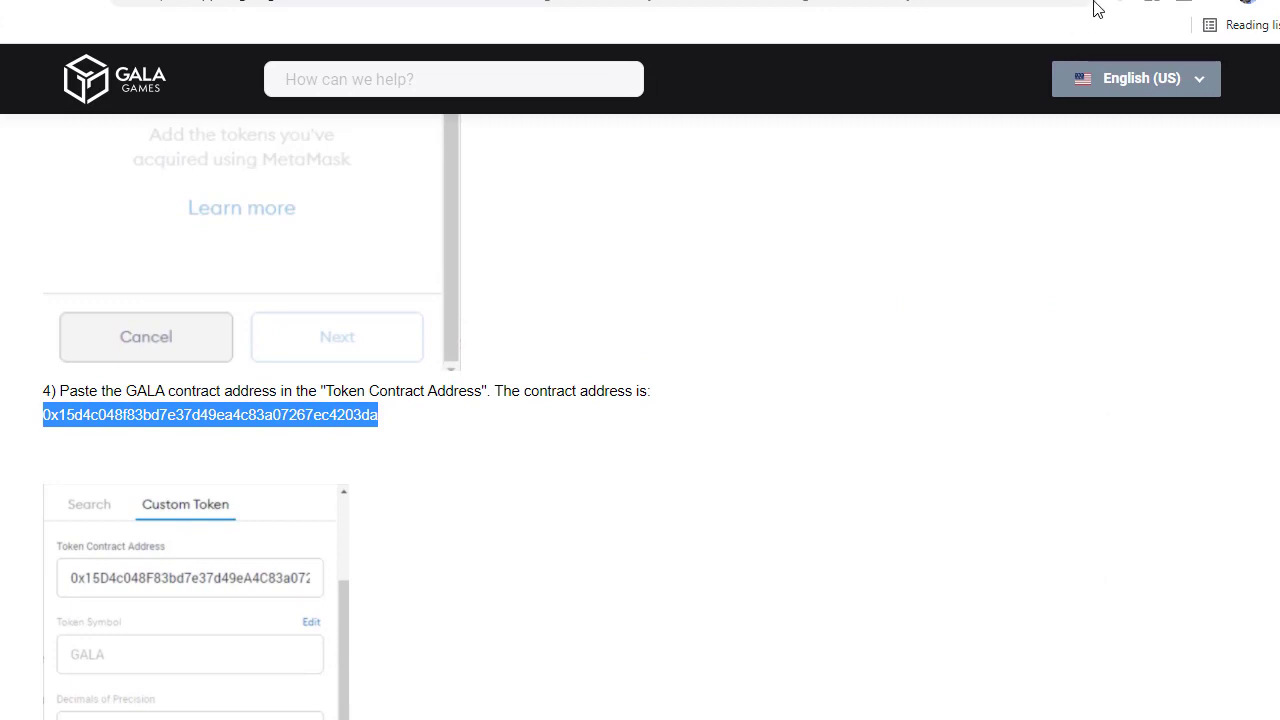
- Open the MetaMask wallet and start importing a token from the Assets list
click(1098, 8)
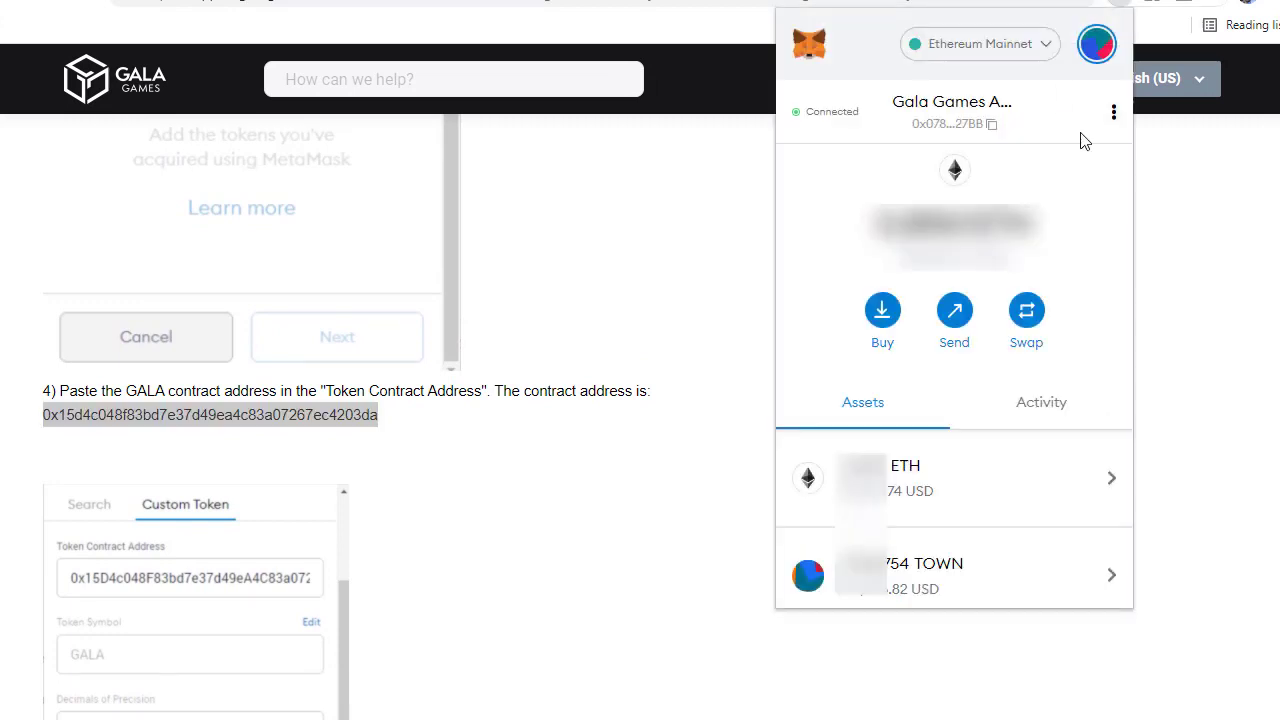
mouse_move(900, 475)
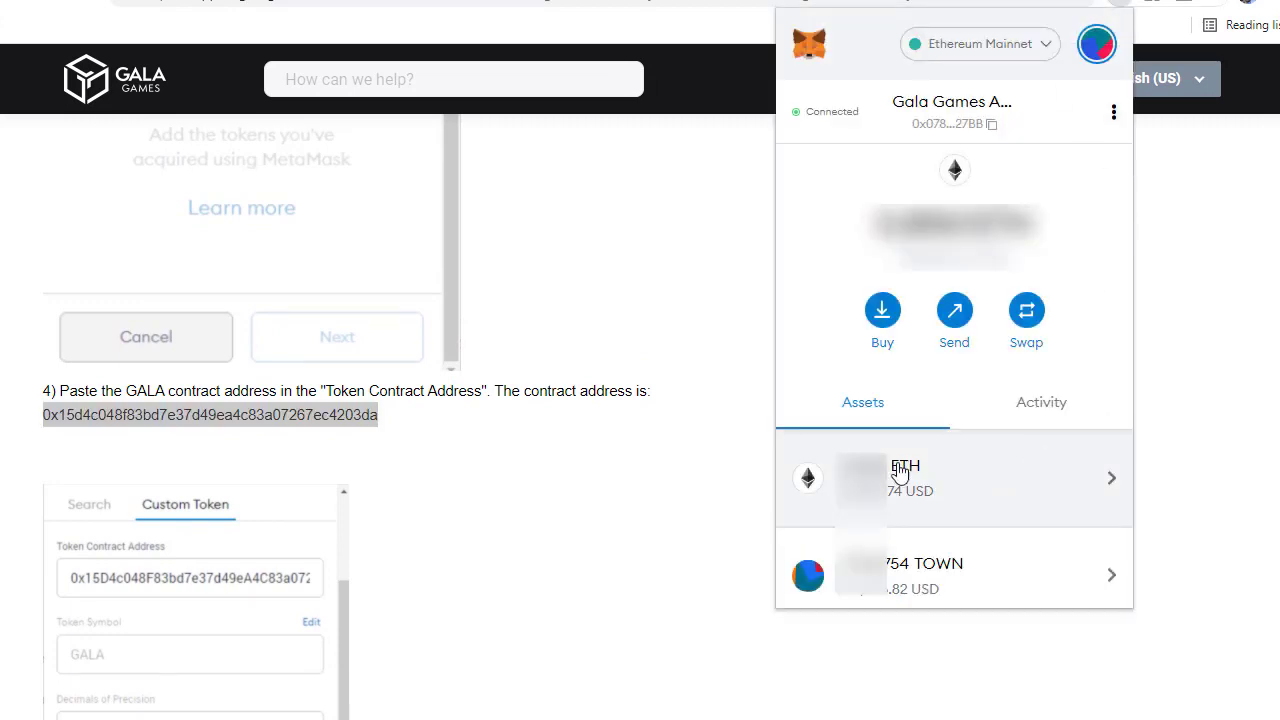
mouse_move(963, 605)
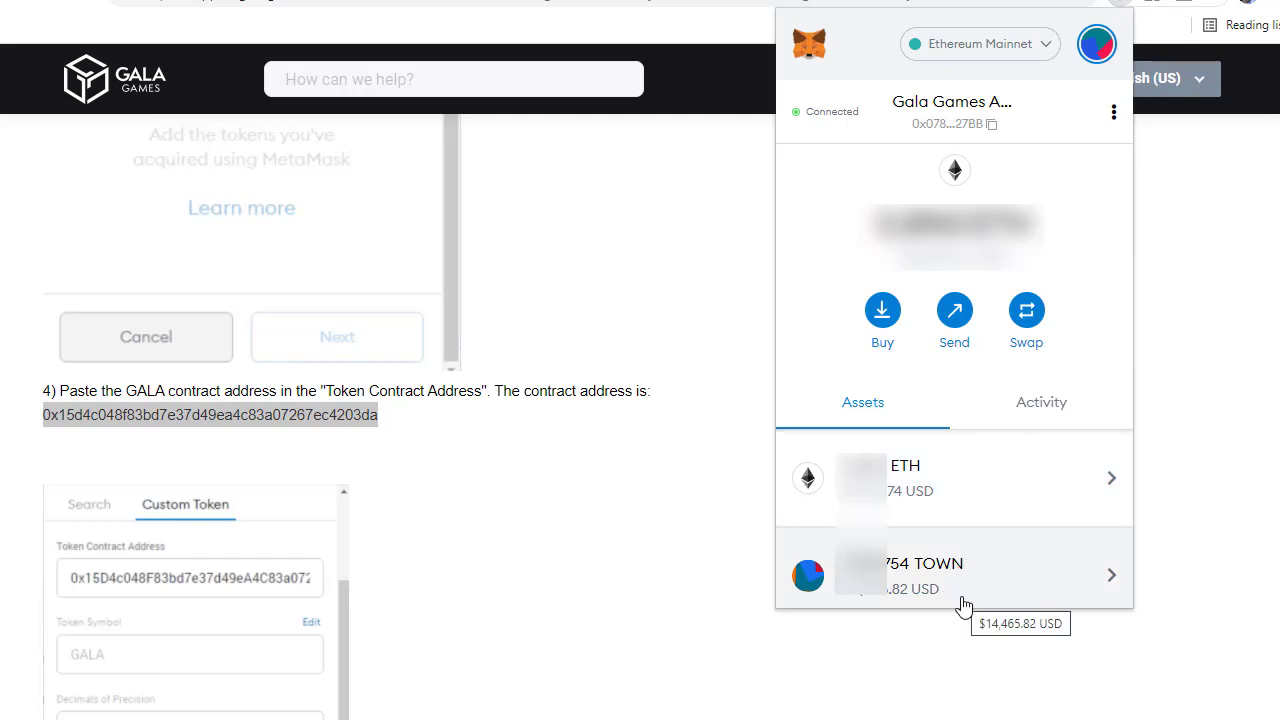
mouse_move(993, 547)
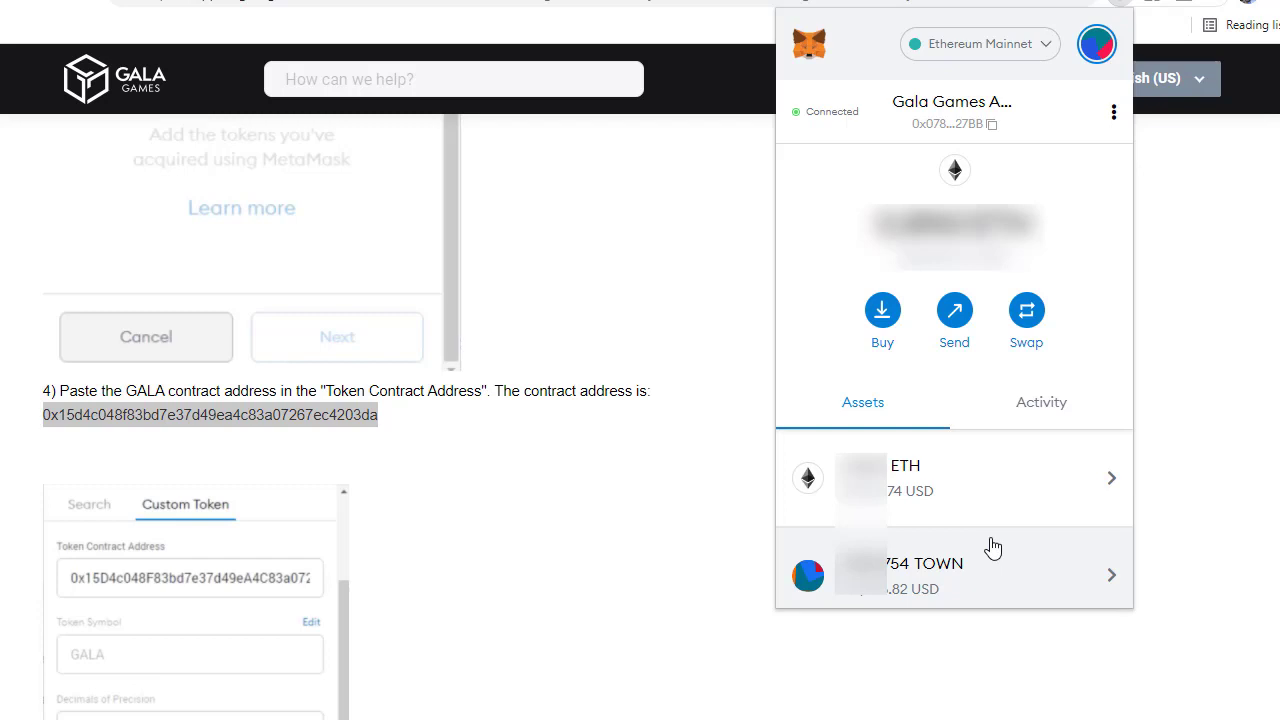
scroll(down, 3)
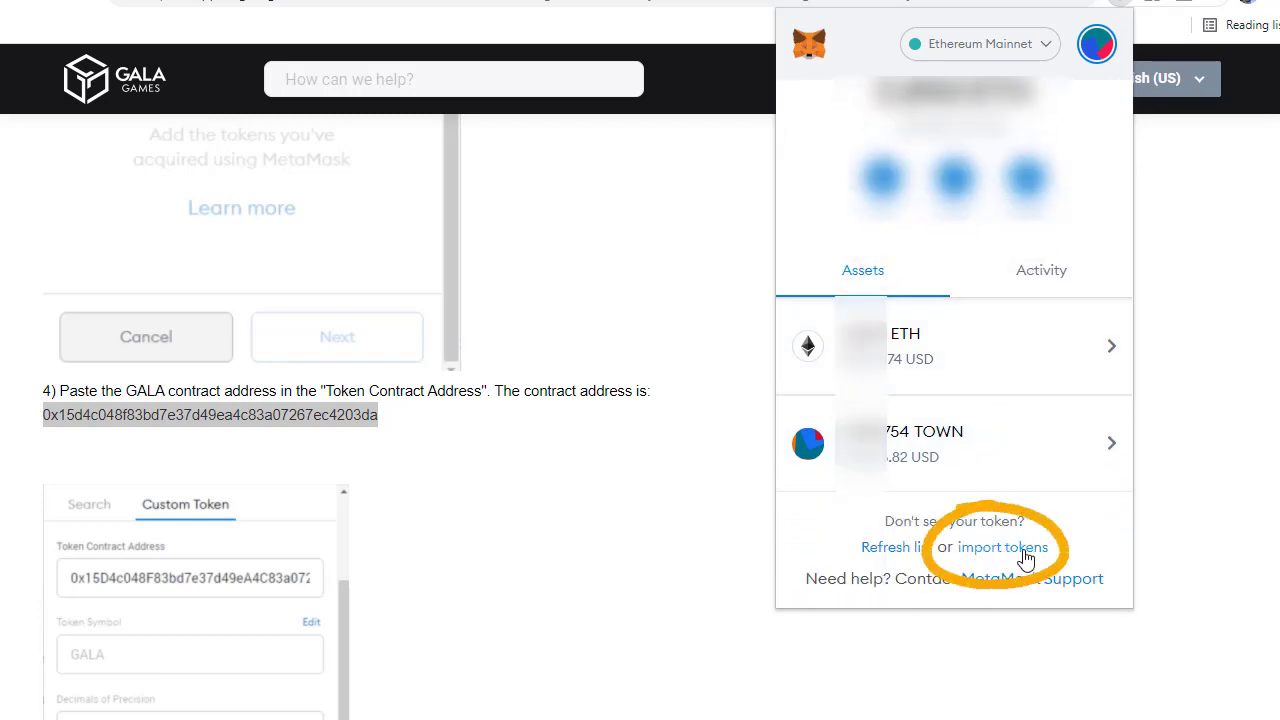
click(1002, 547)
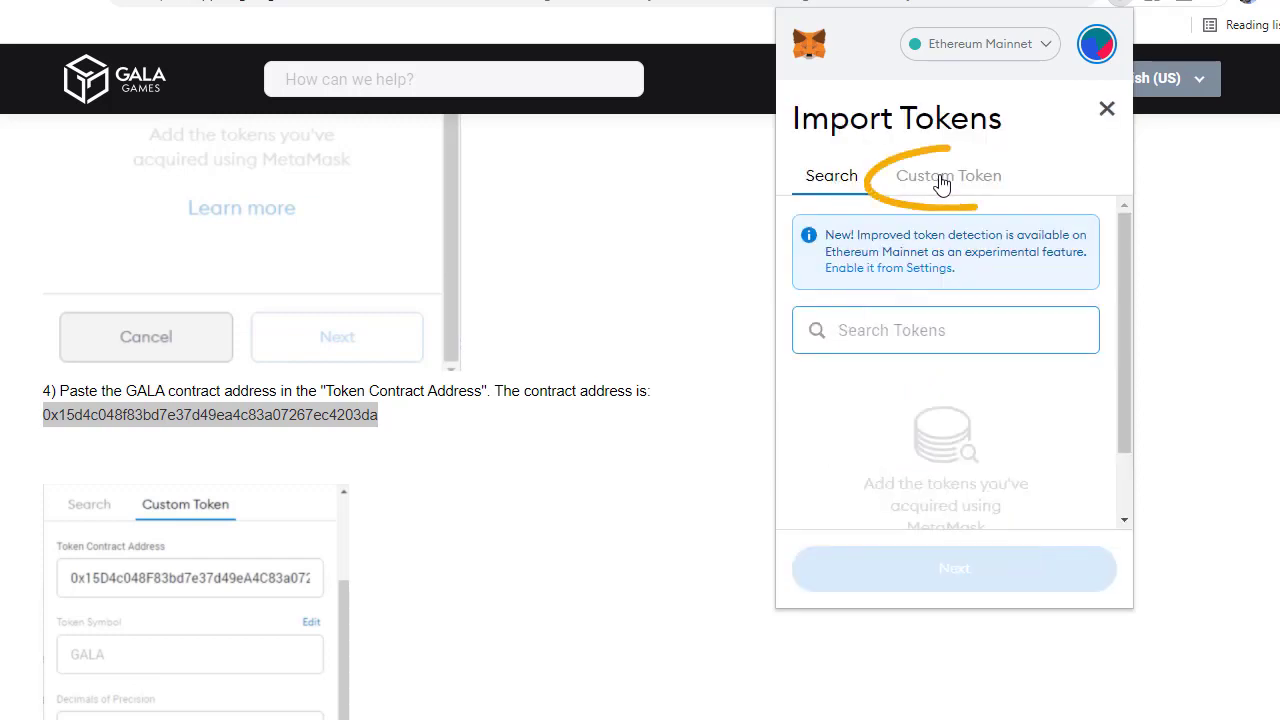
- Close the MetaMask popup and copy the GALA contract address from step 4
click(950, 175)
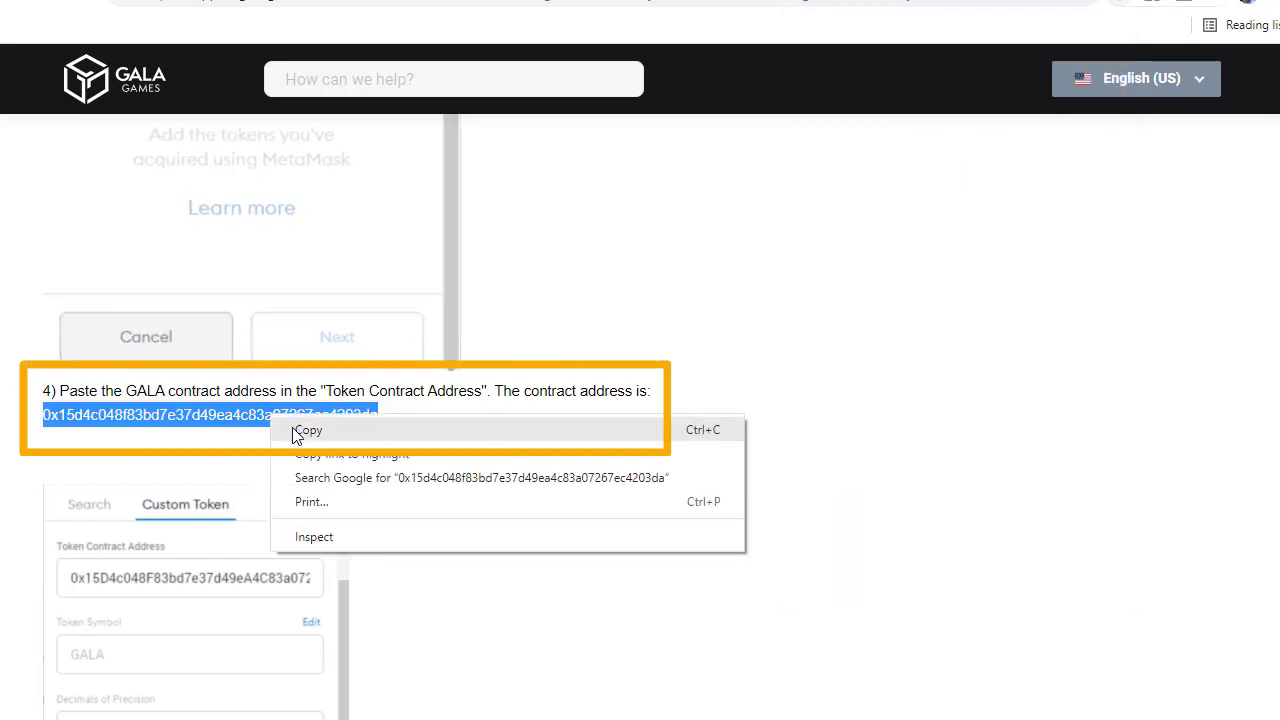
click(309, 431)
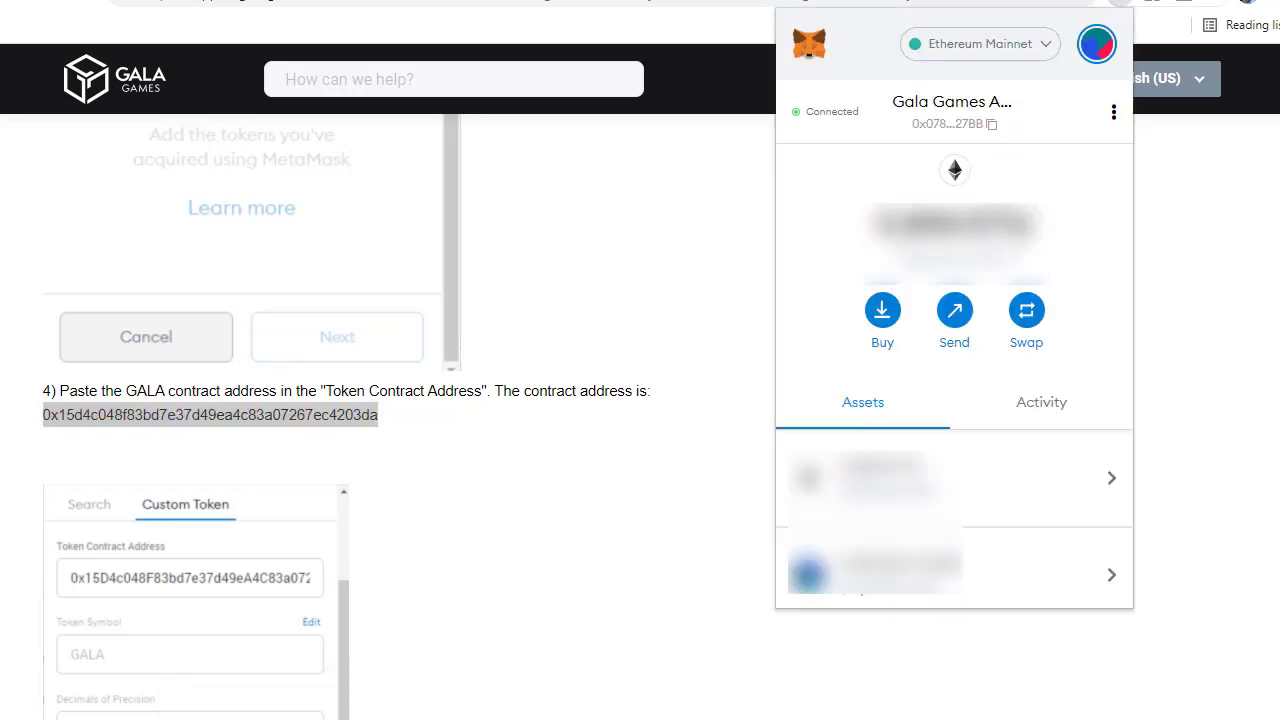
- Add a custom token with GALA contract address 0x15d4c048f83bd7e37d49ea4c83a07267ec4203da
scroll(down, 3)
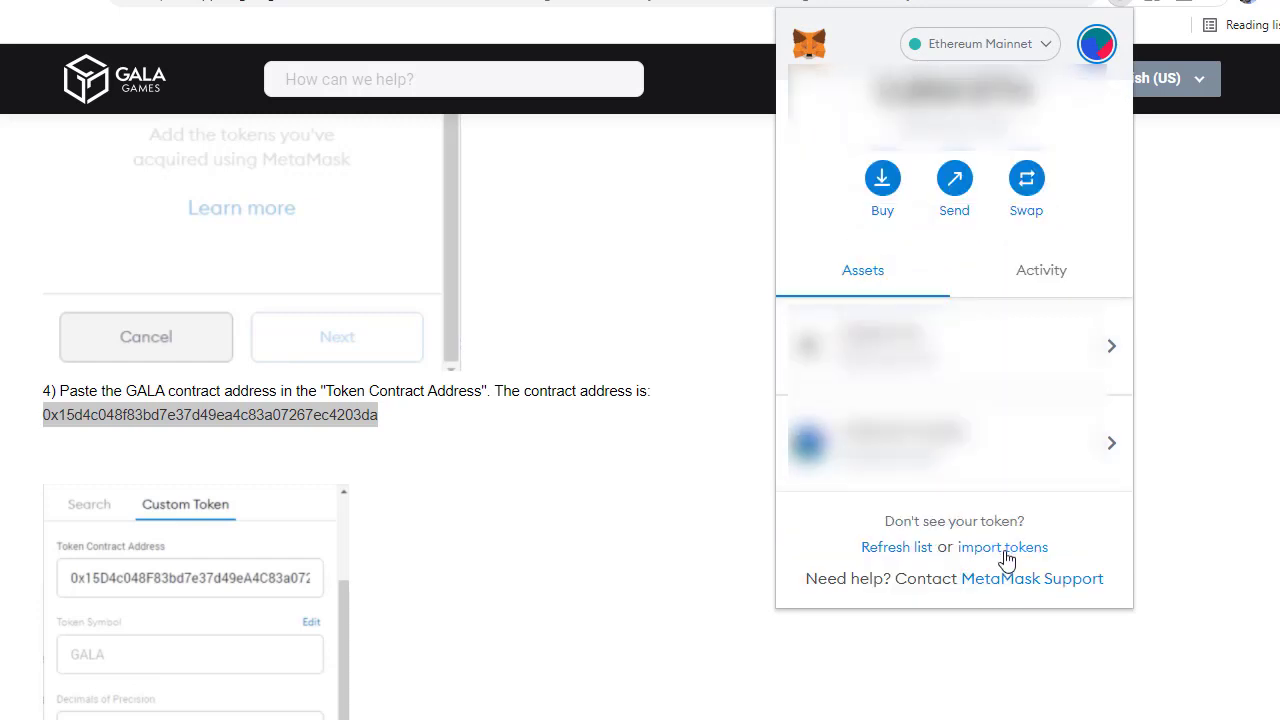
click(1003, 547)
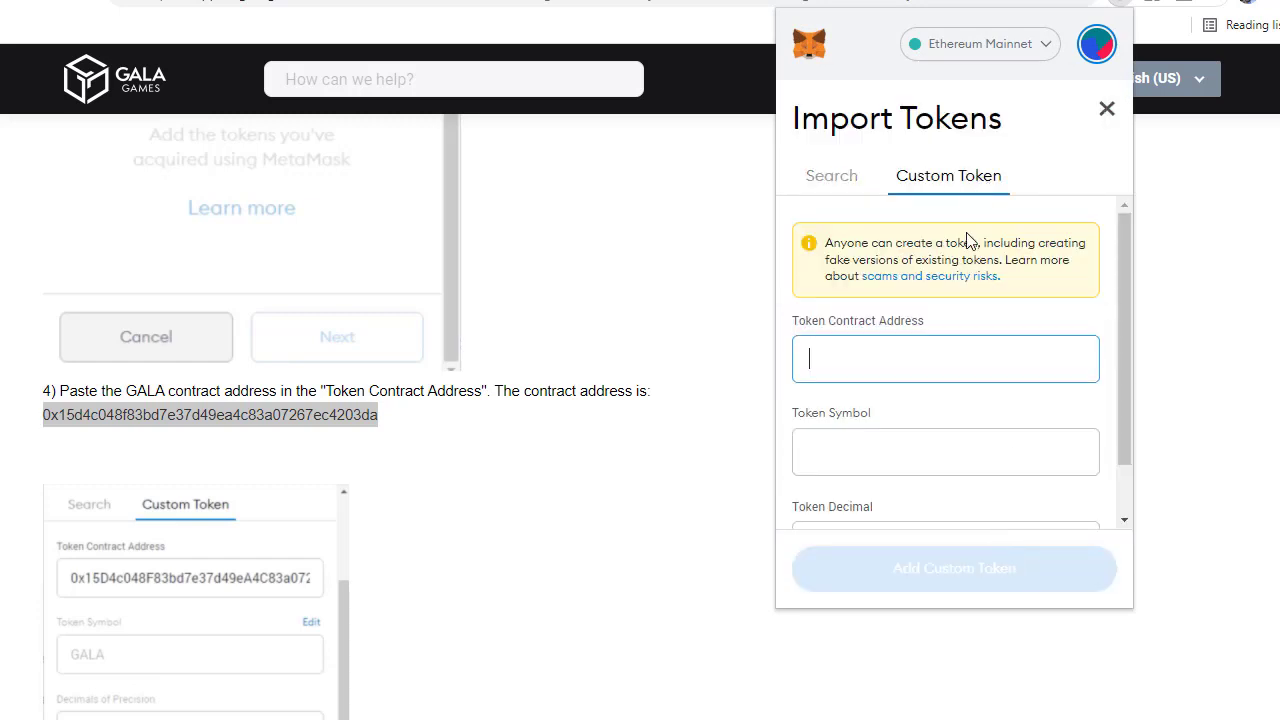
text(0x15d4c048f83bd7e37d49ea4c83a07267ec4203da)
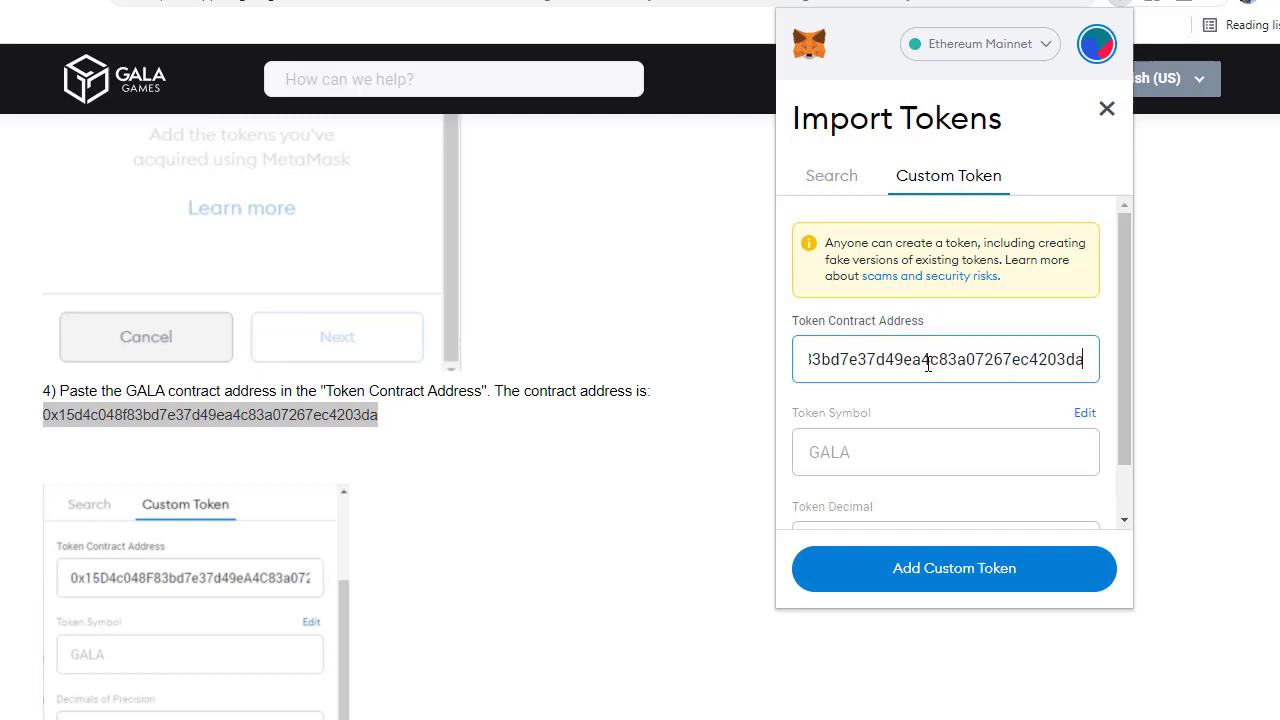
scroll(down, 3)
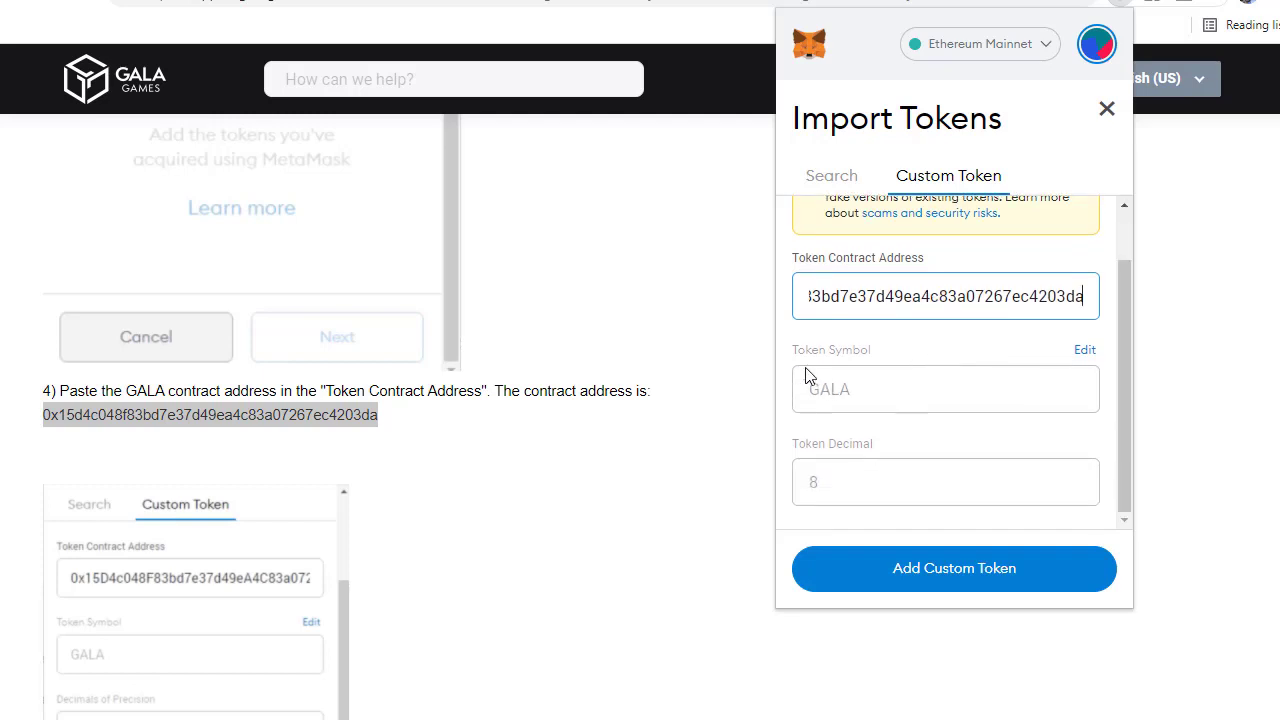
mouse_move(864, 404)
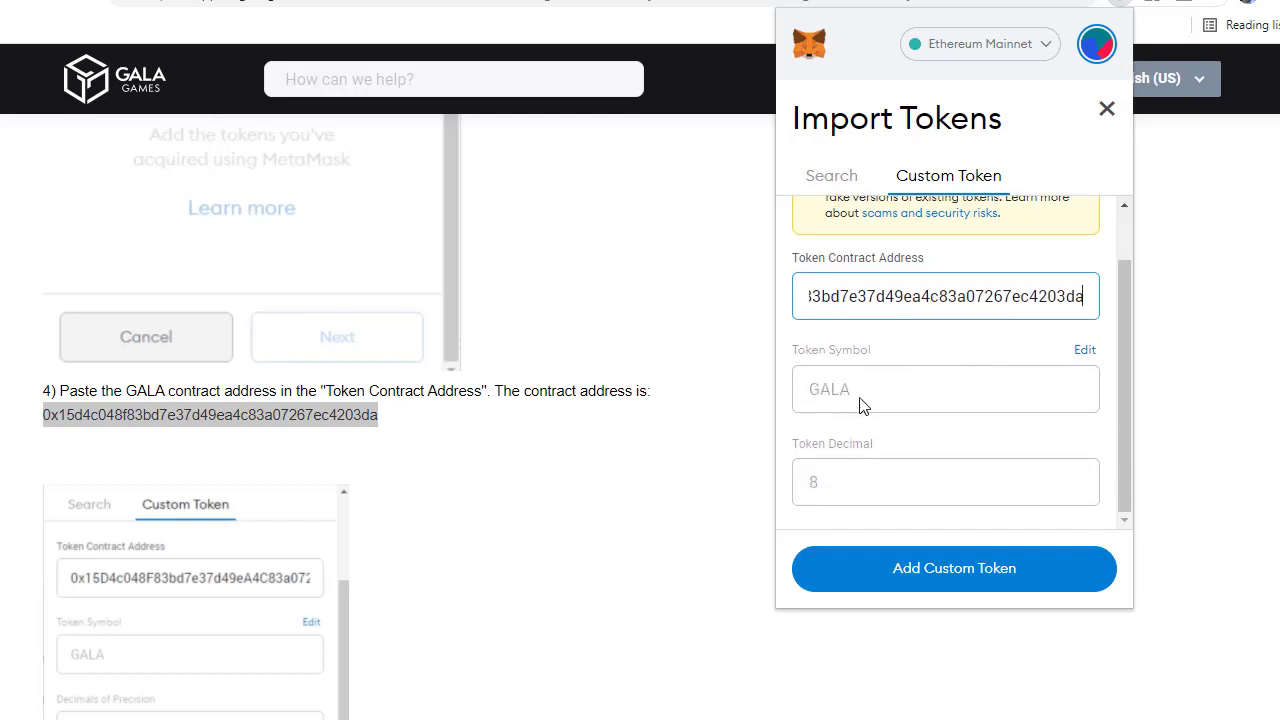
mouse_move(961, 569)
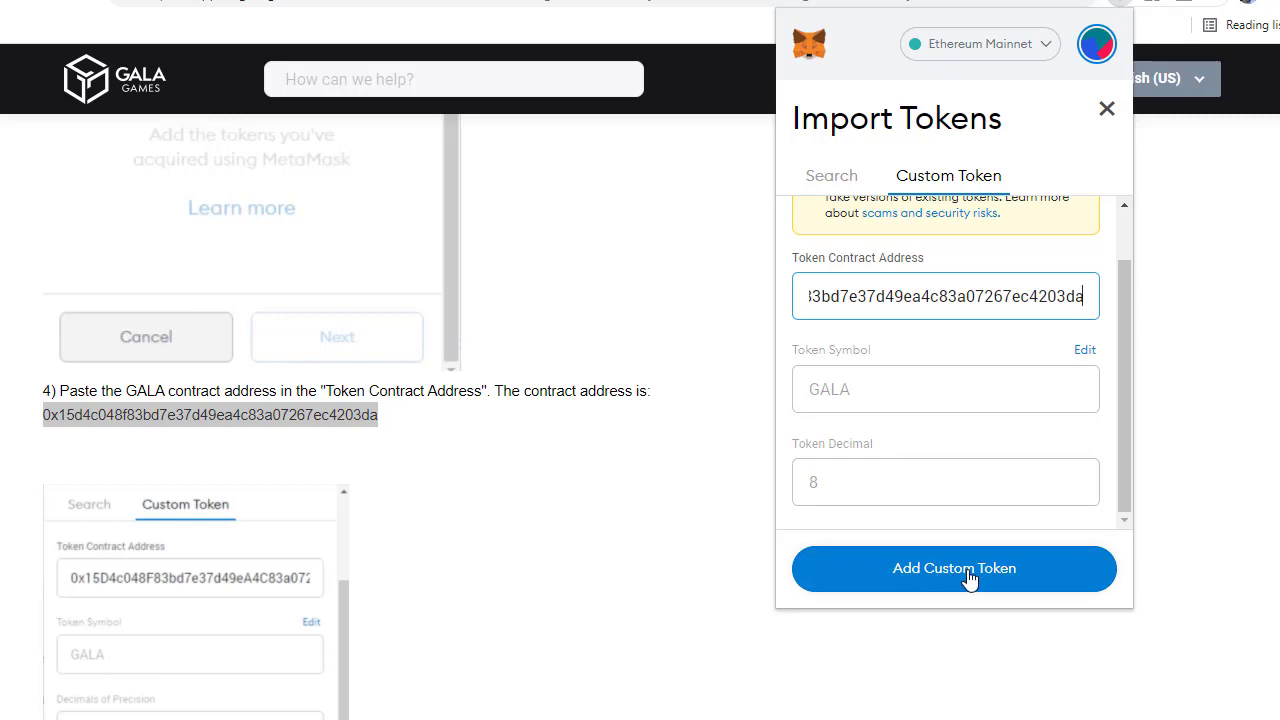
click(954, 569)
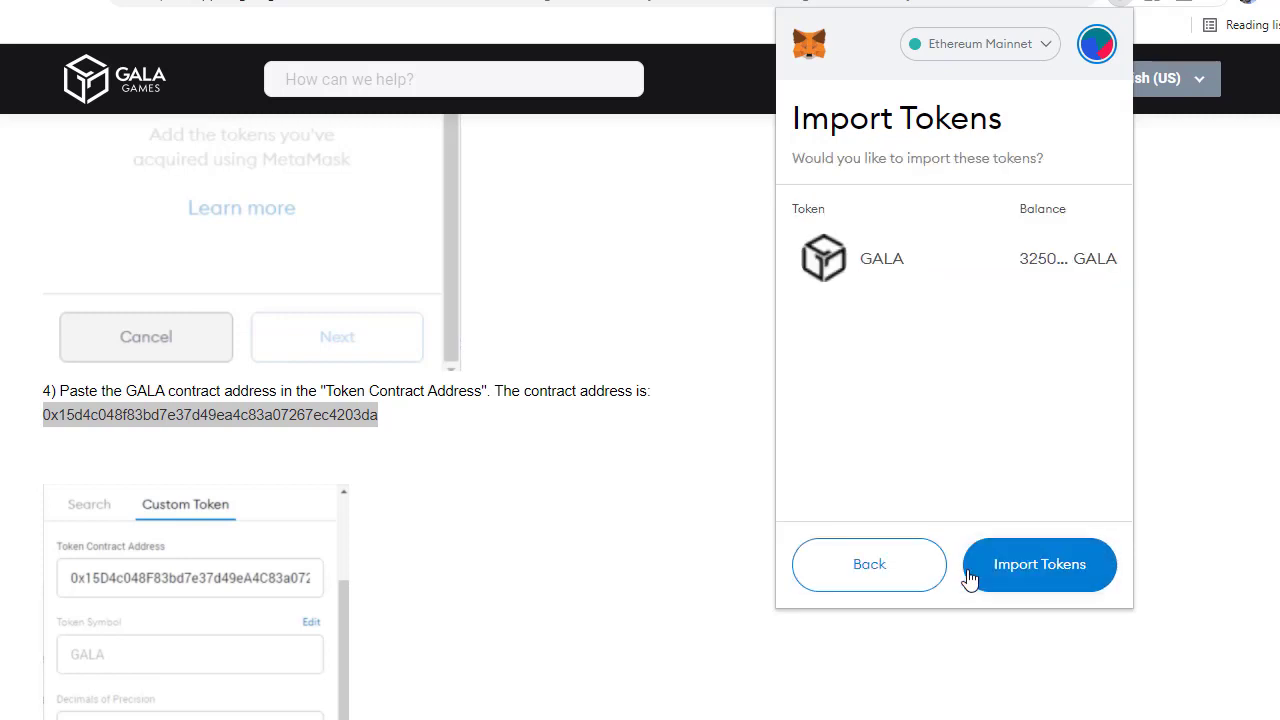
mouse_move(1039, 575)
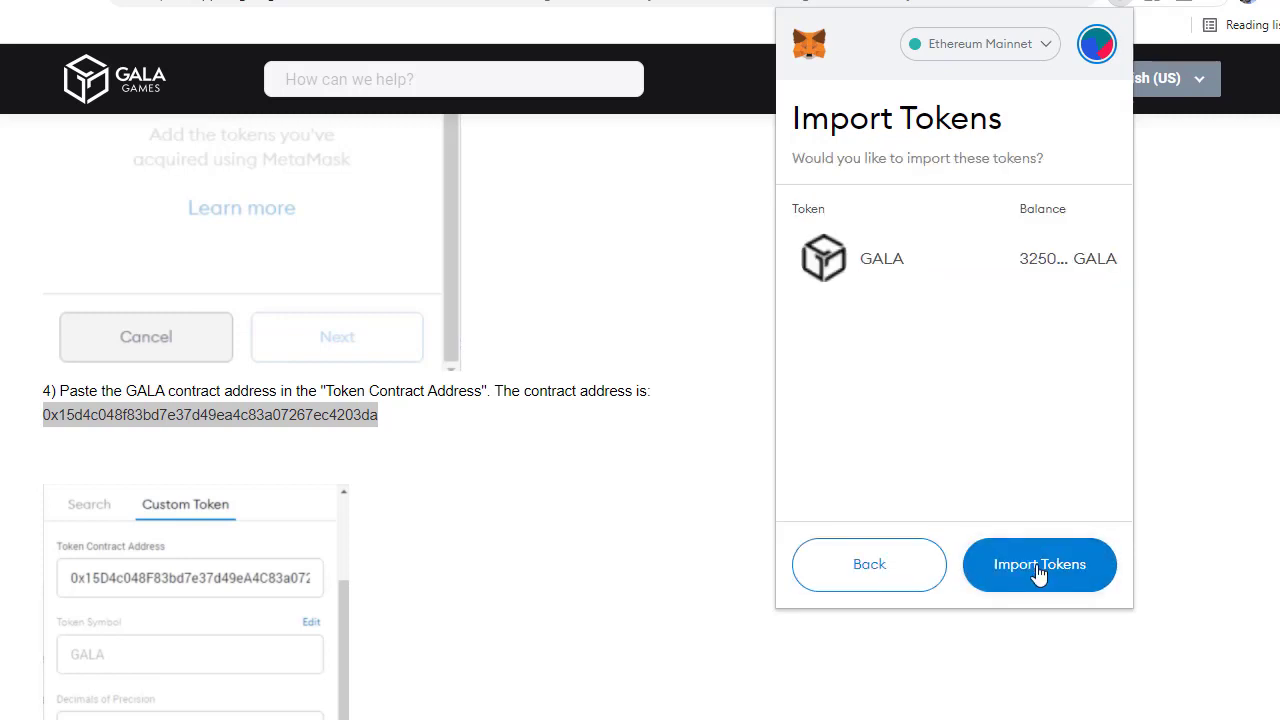
- Confirm the GALA import to open its token balance page
click(1039, 565)
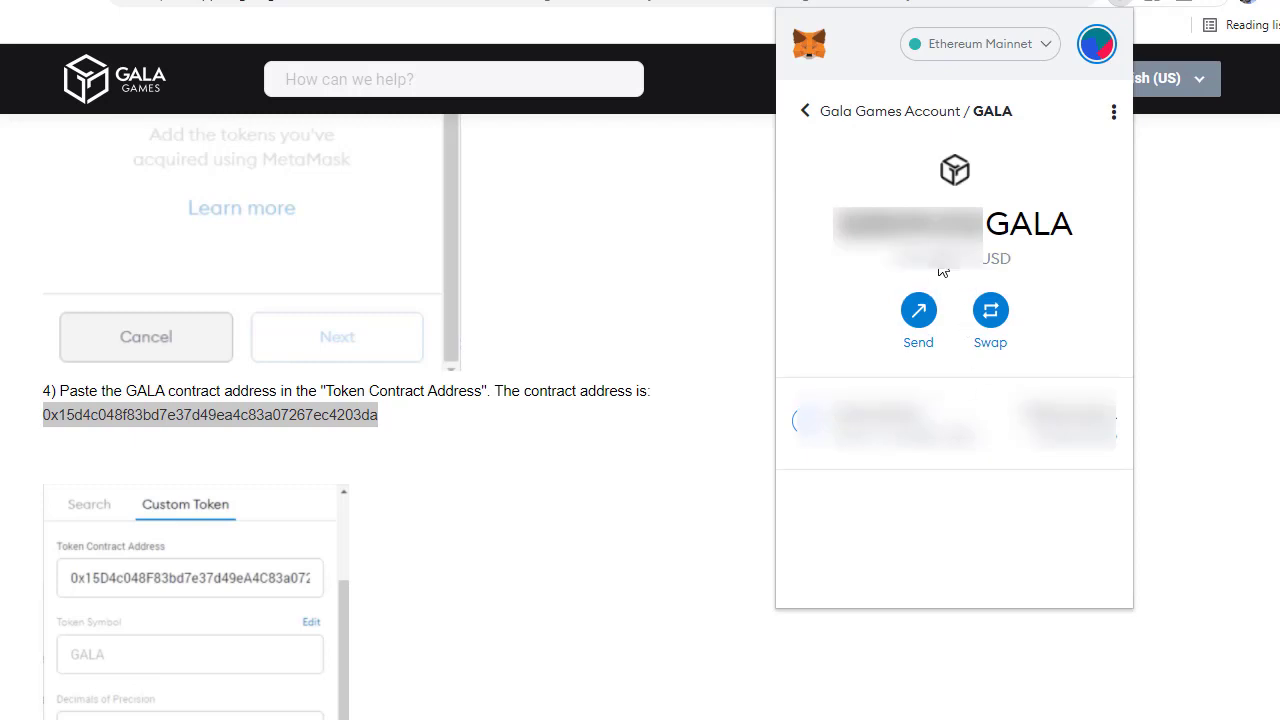
mouse_move(1088, 97)
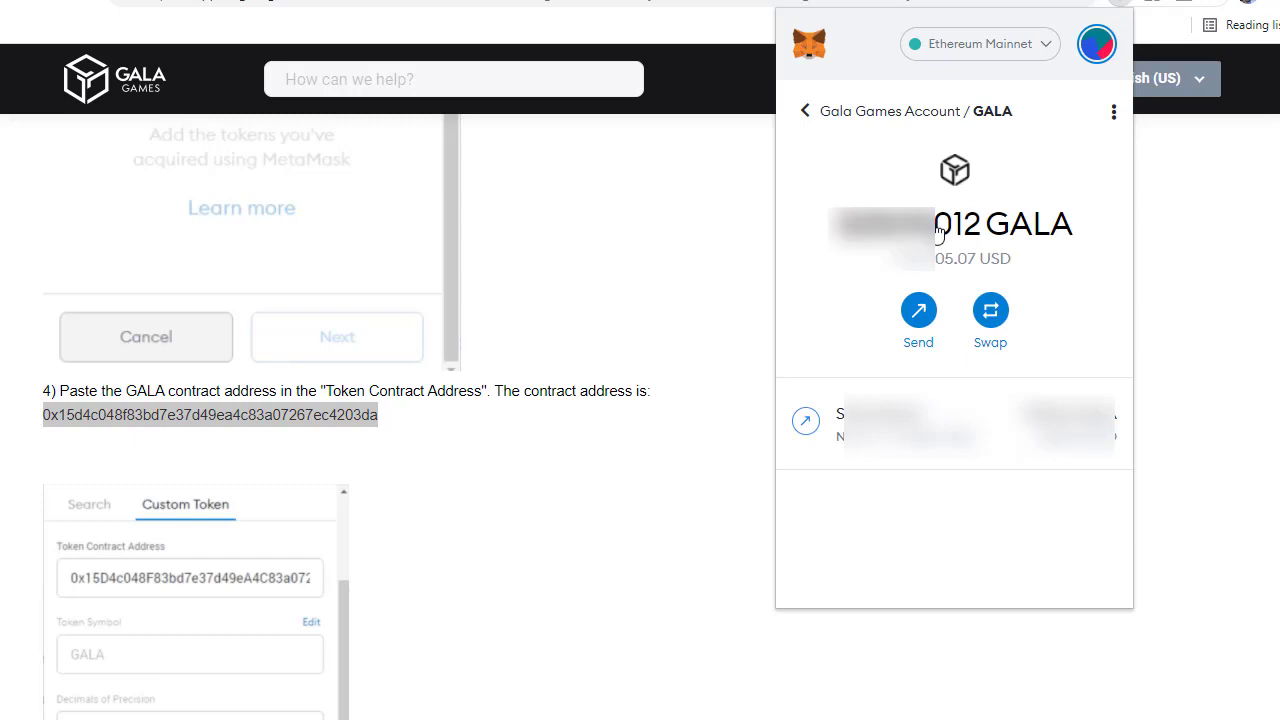
mouse_move(902, 125)
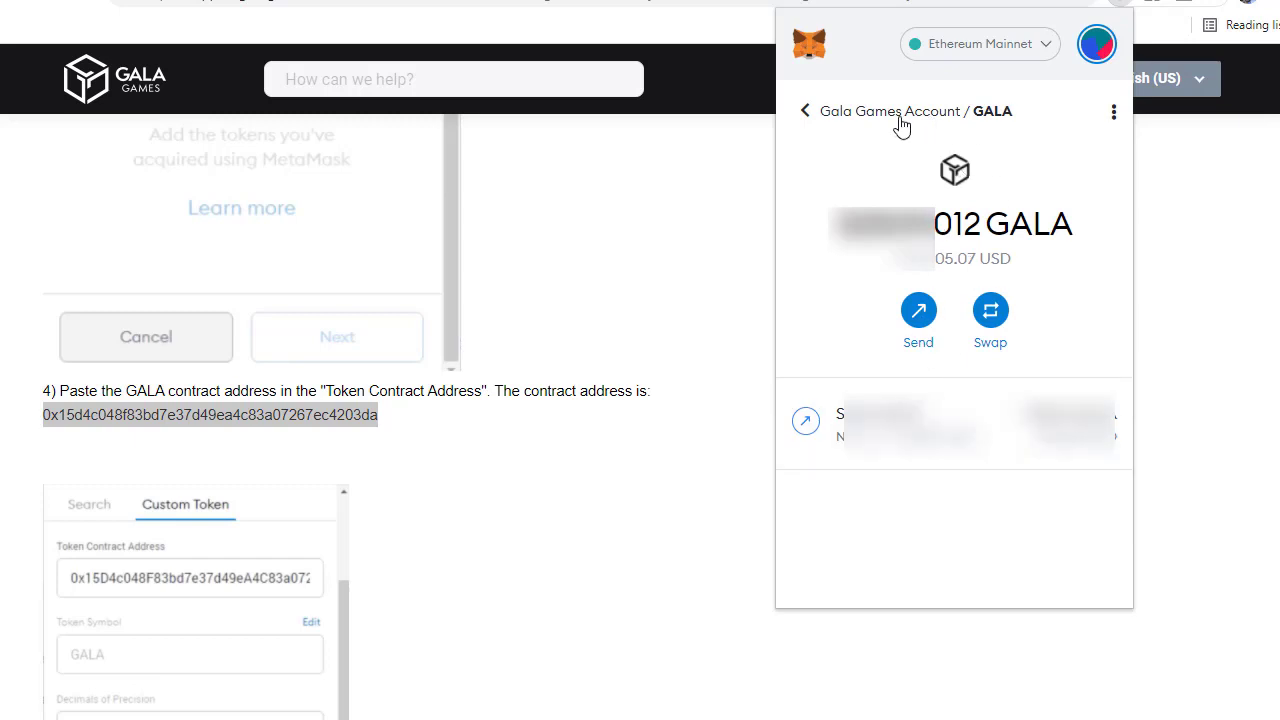
- Go back from the GALA token page to Assets, listing GALA beside ETH and TOWN
click(806, 111)
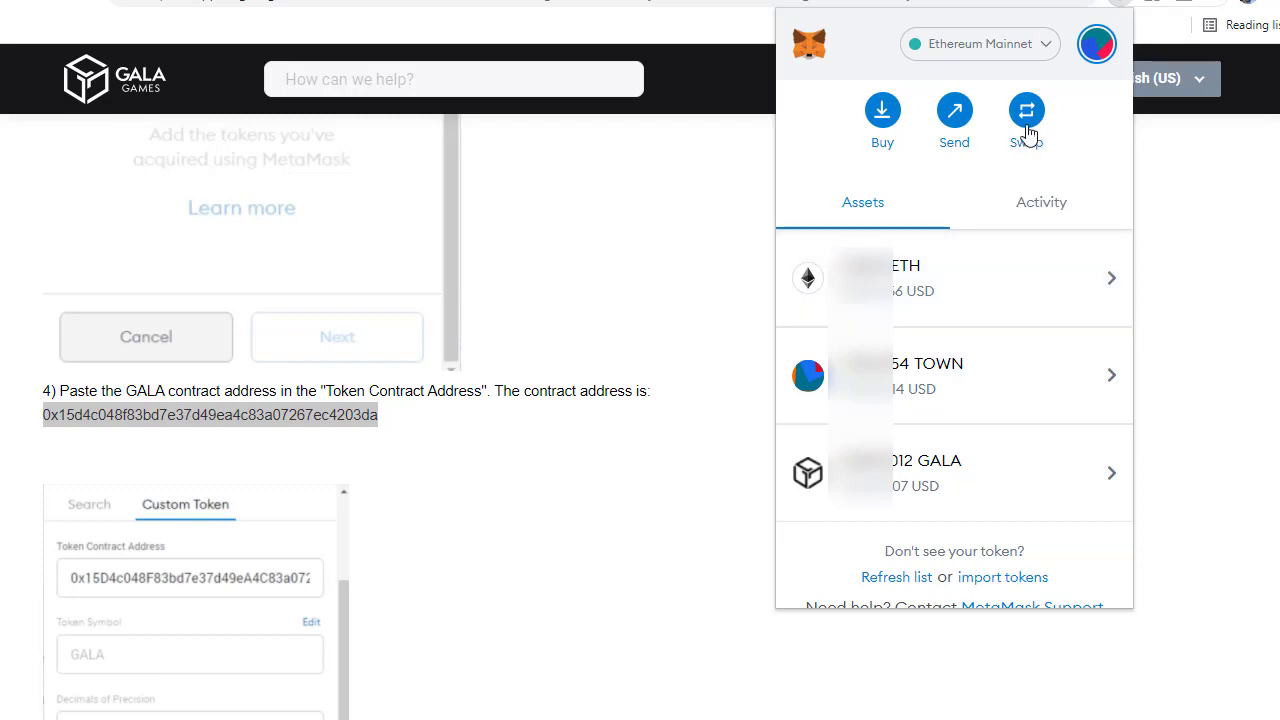
mouse_move(811, 600)
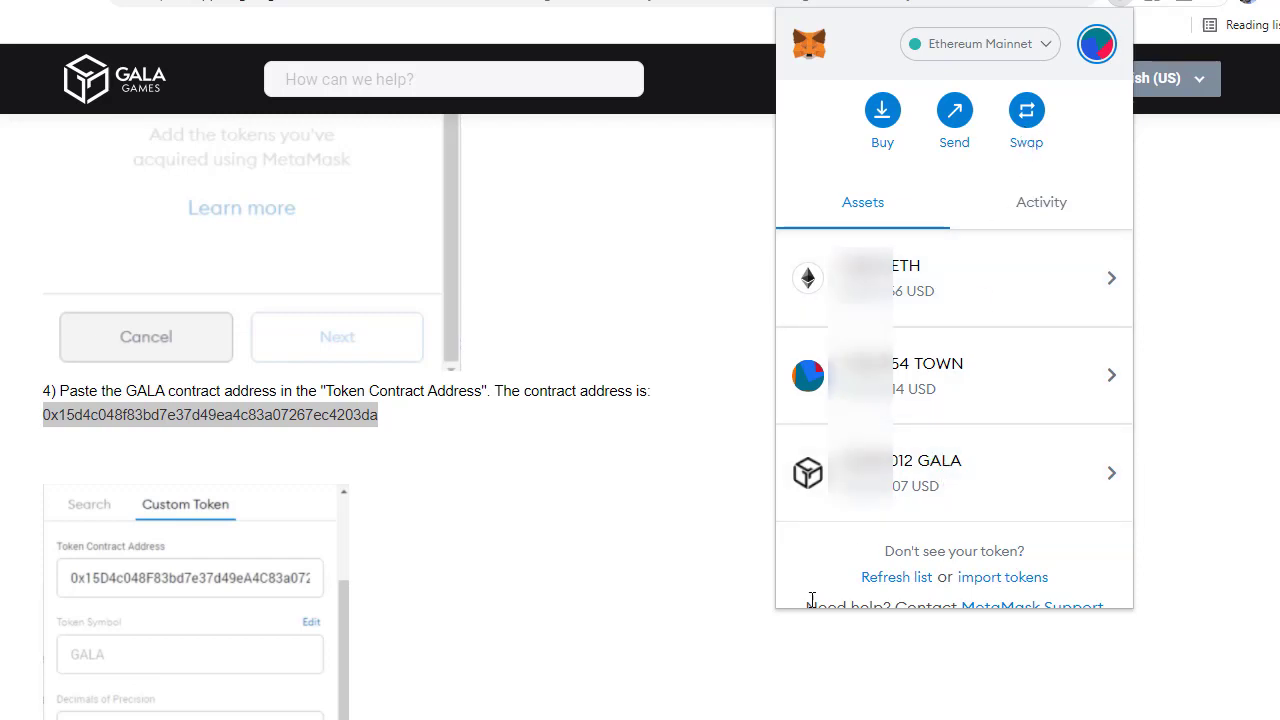
mouse_move(765, 638)
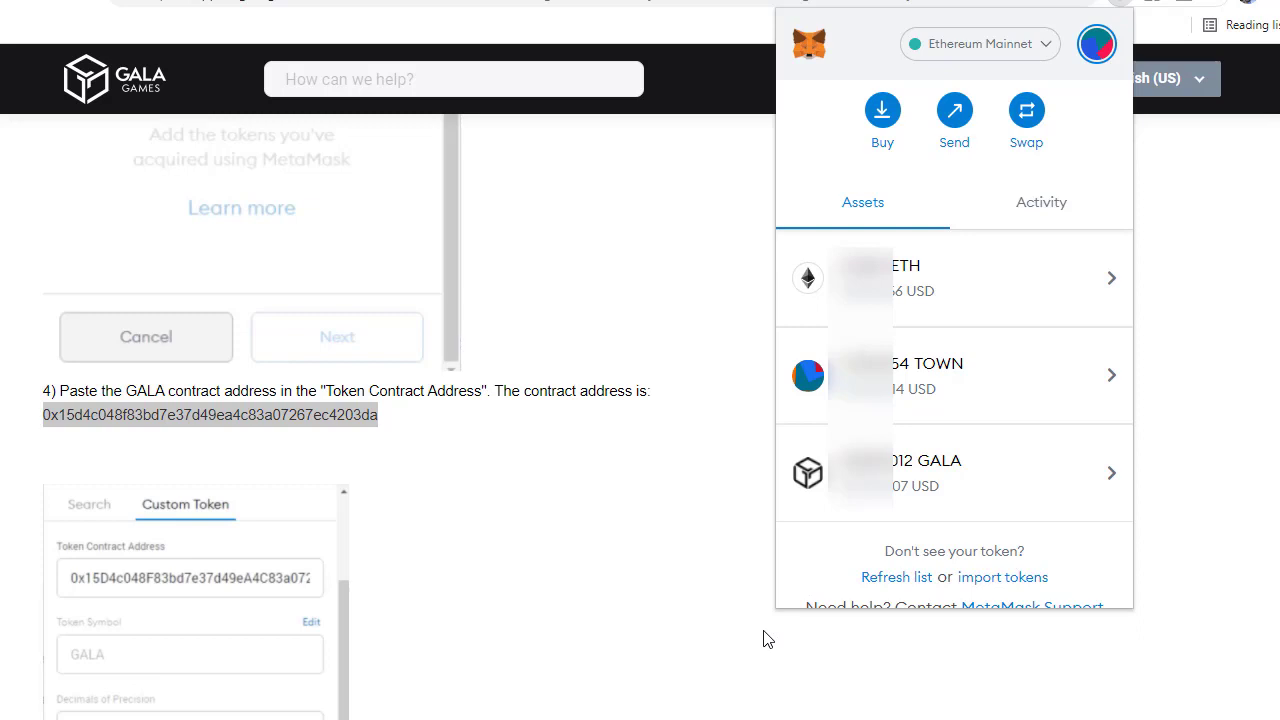